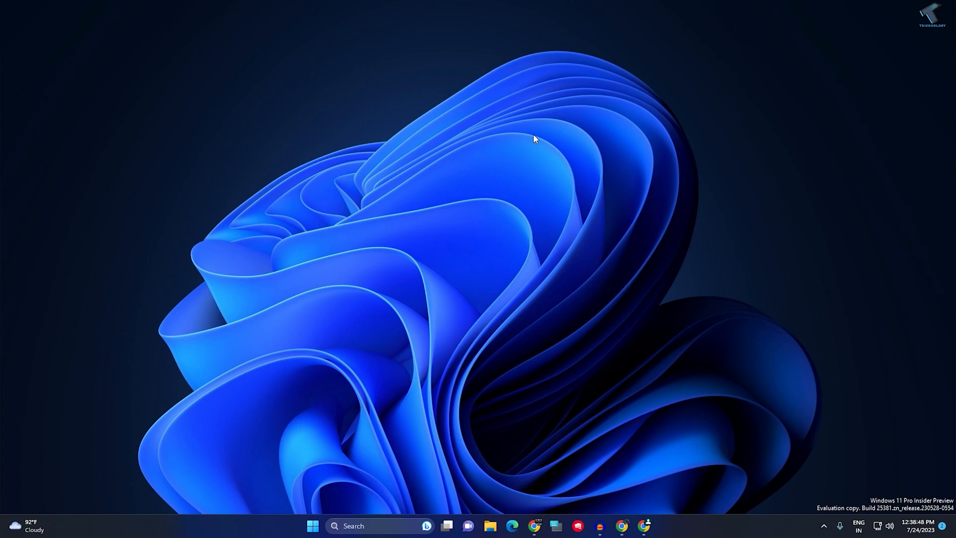
pyautogui.moveTo(658, 502)
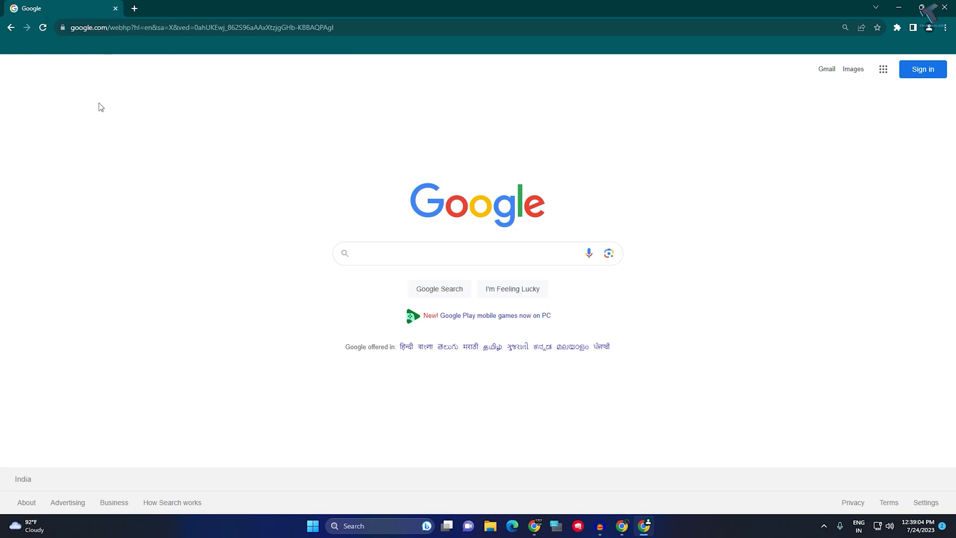
pyautogui.moveTo(575, 198)
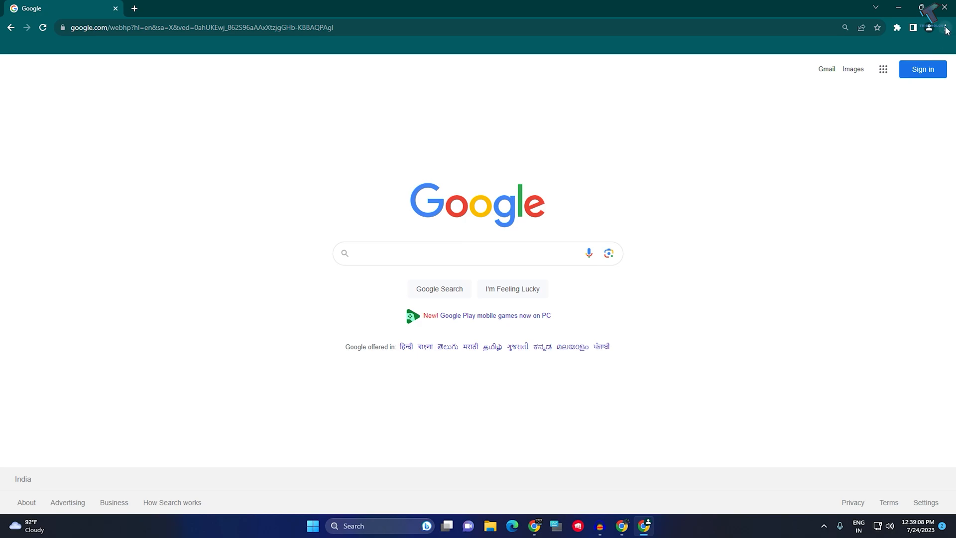
# Open Chrome's three-dot main menu from the Google home page
pyautogui.click(945, 27)
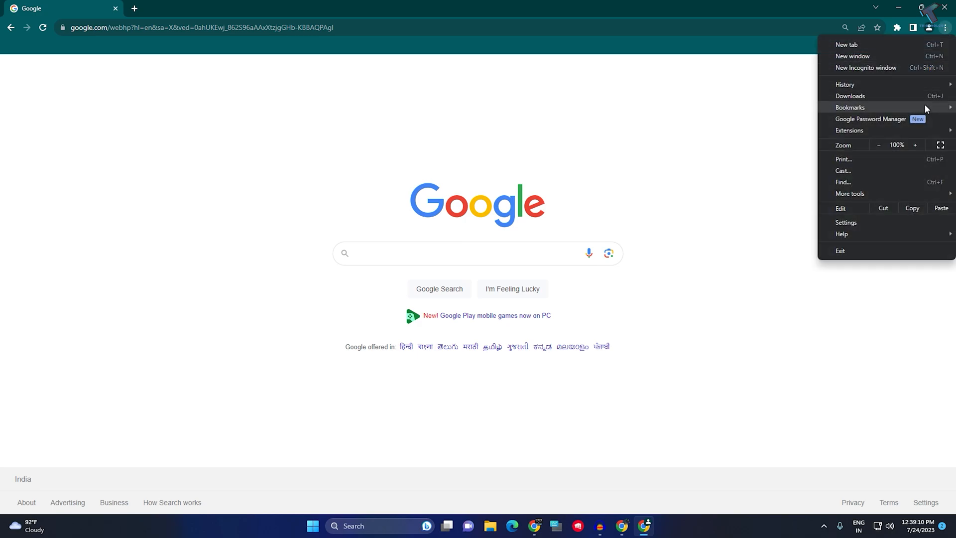
# Go to Settings, Privacy and security, then Site settings
pyautogui.click(846, 222)
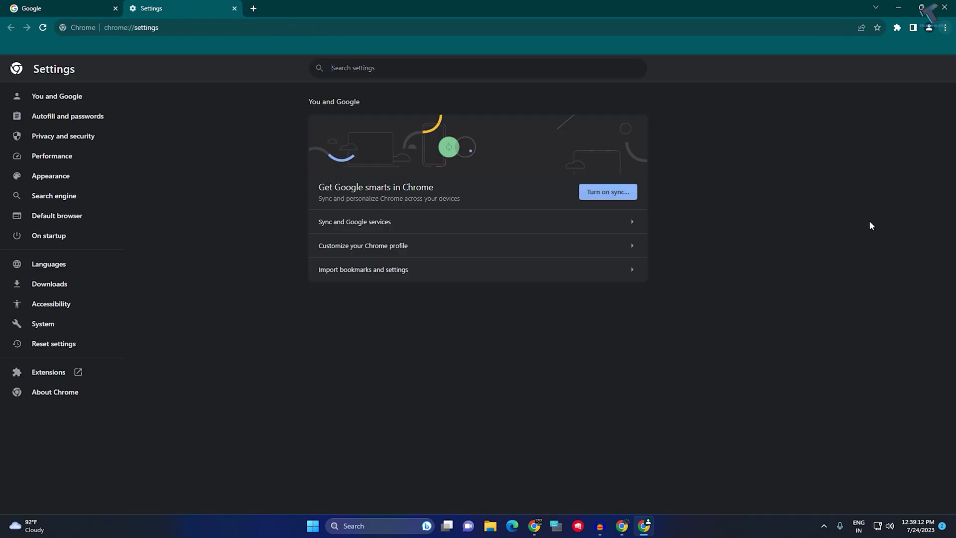
pyautogui.moveTo(130, 127)
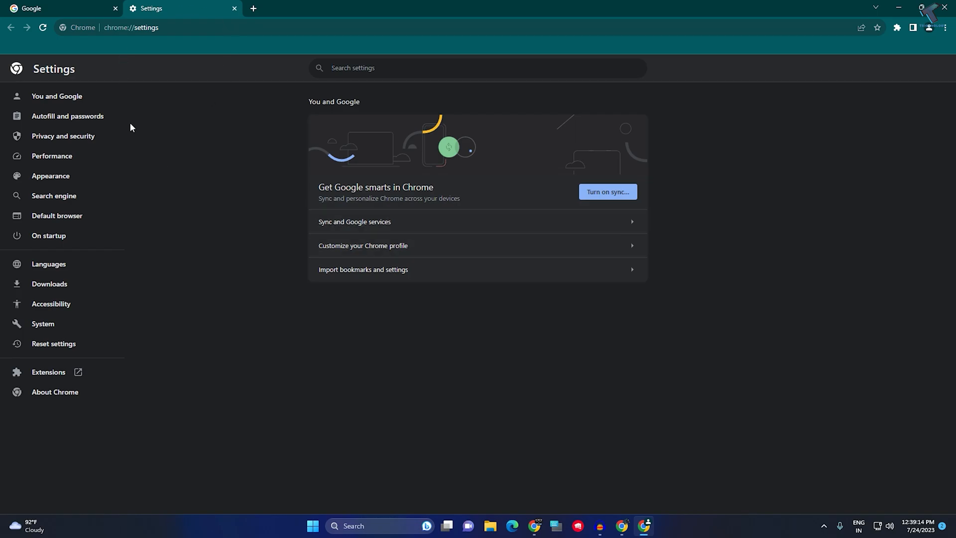
pyautogui.moveTo(62, 136)
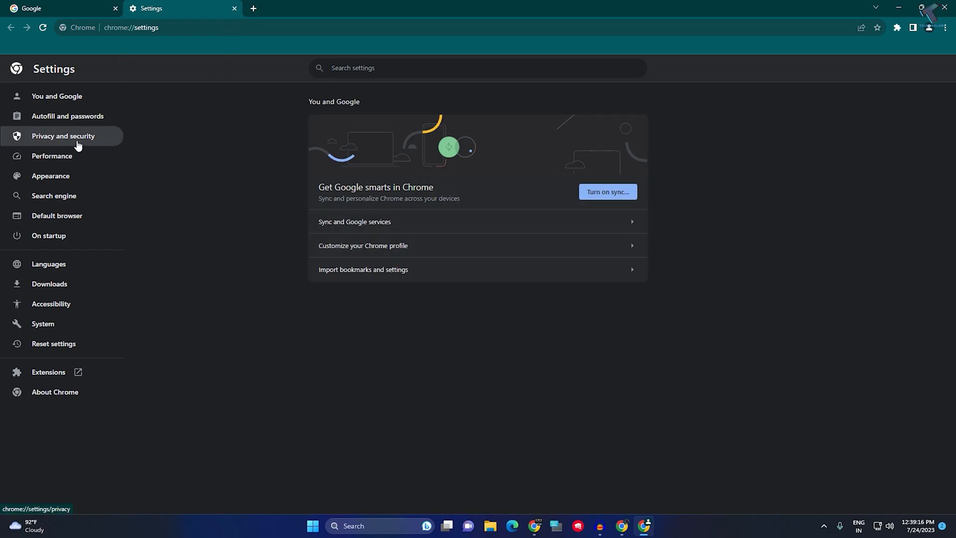
pyautogui.click(63, 136)
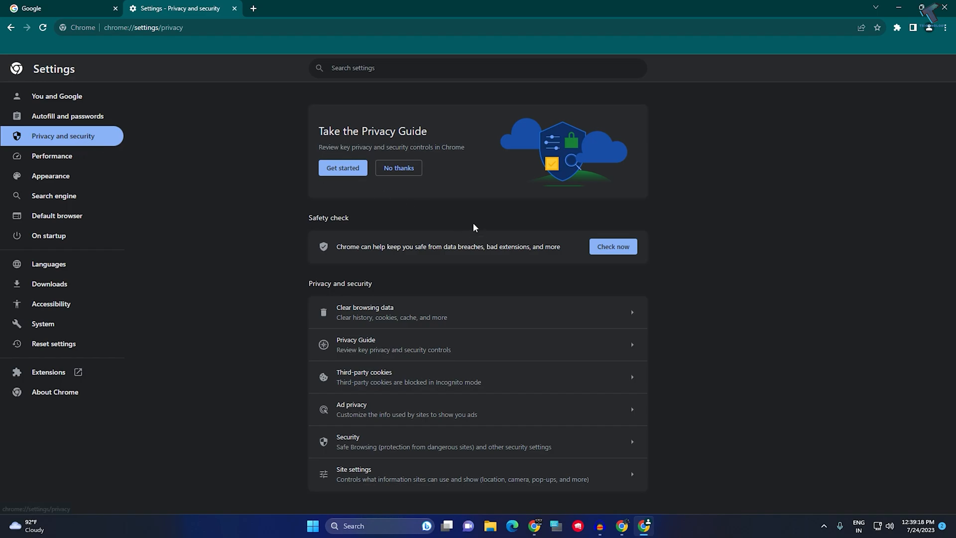
pyautogui.moveTo(360, 479)
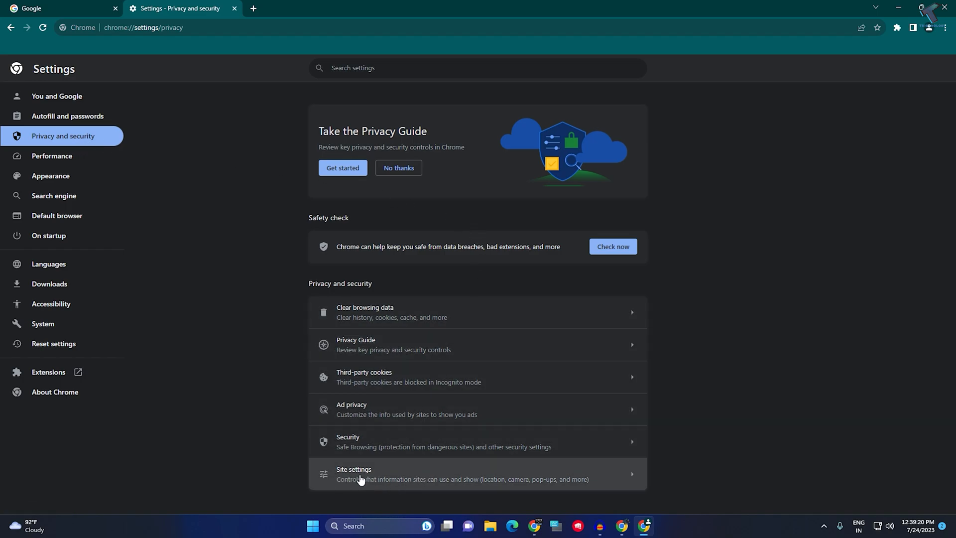
pyautogui.click(353, 474)
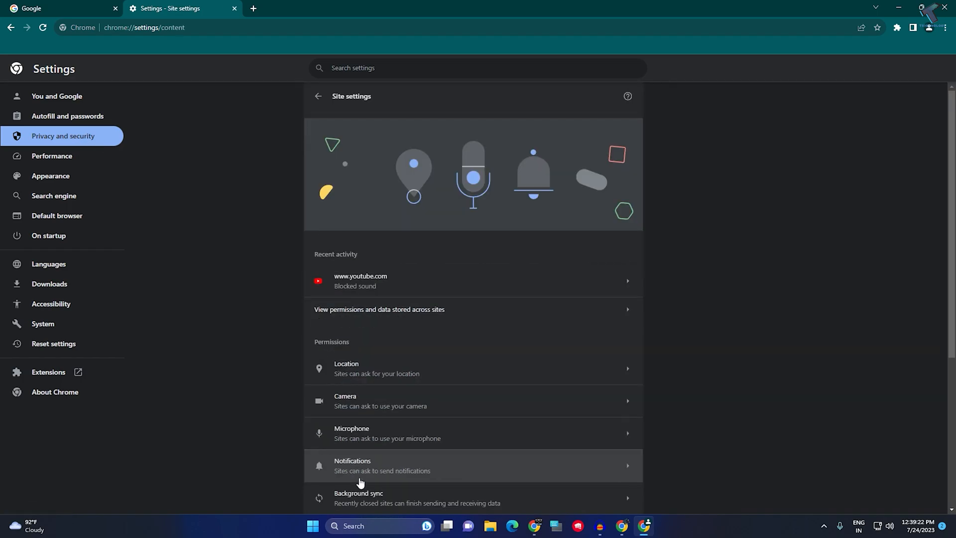
# Expand Additional content settings and open the Sound permission page
pyautogui.scroll(-3)
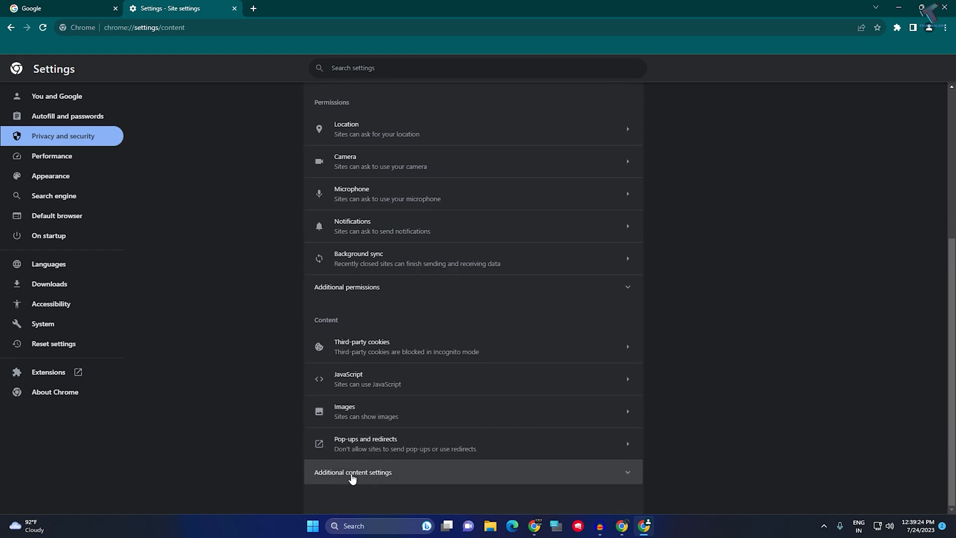
pyautogui.click(353, 472)
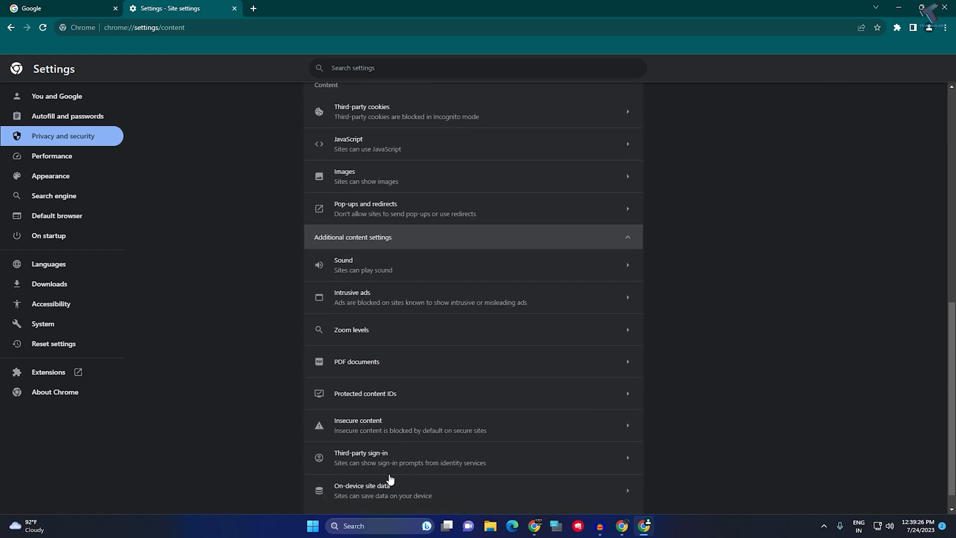
pyautogui.scroll(3)
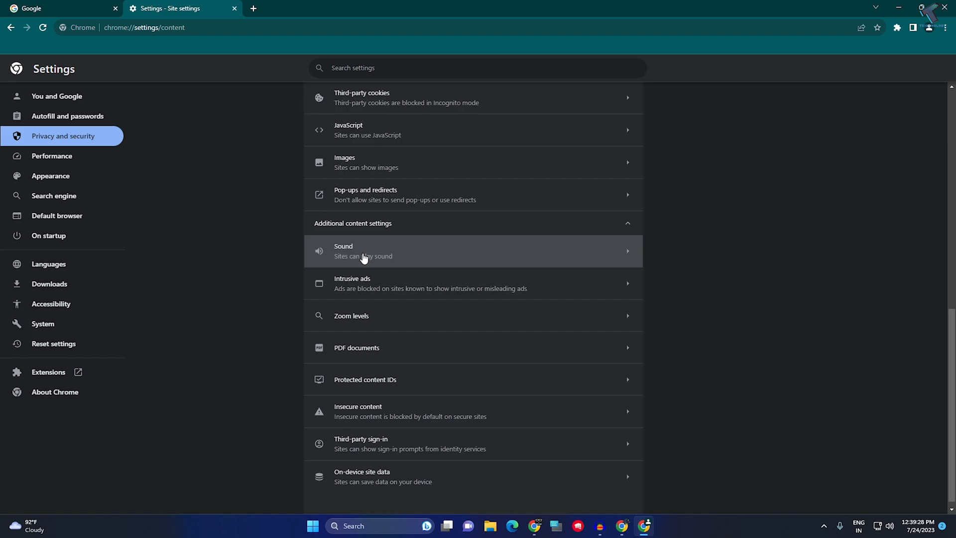
pyautogui.click(362, 250)
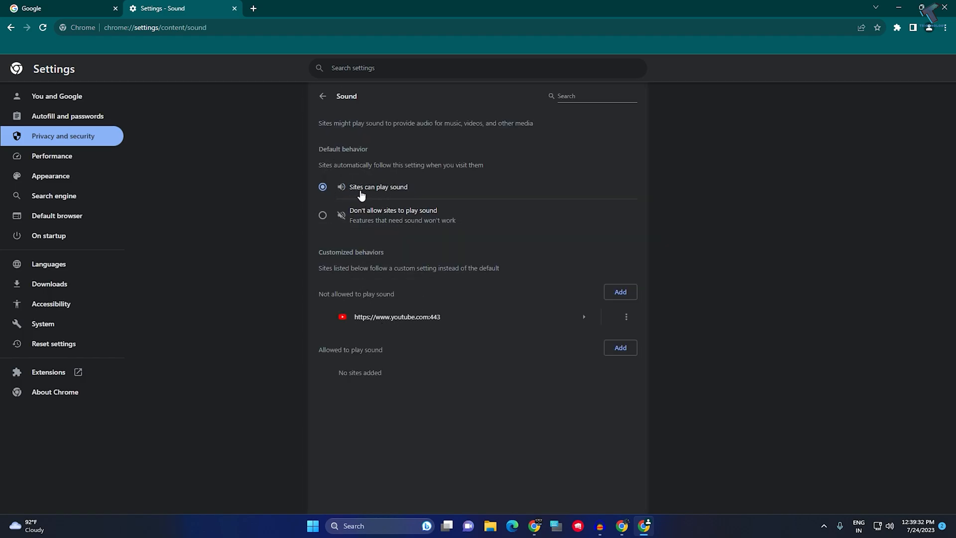
pyautogui.moveTo(319, 302)
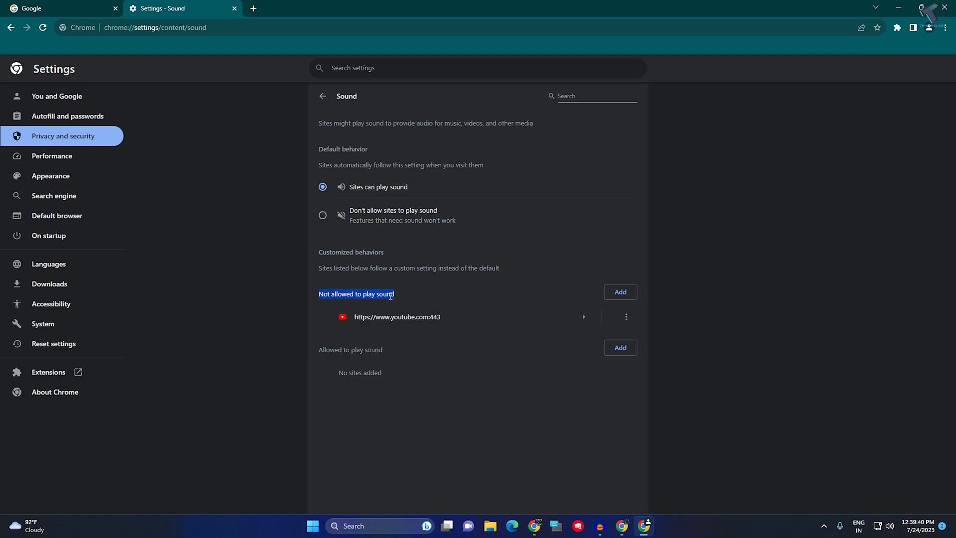
pyautogui.moveTo(410, 302)
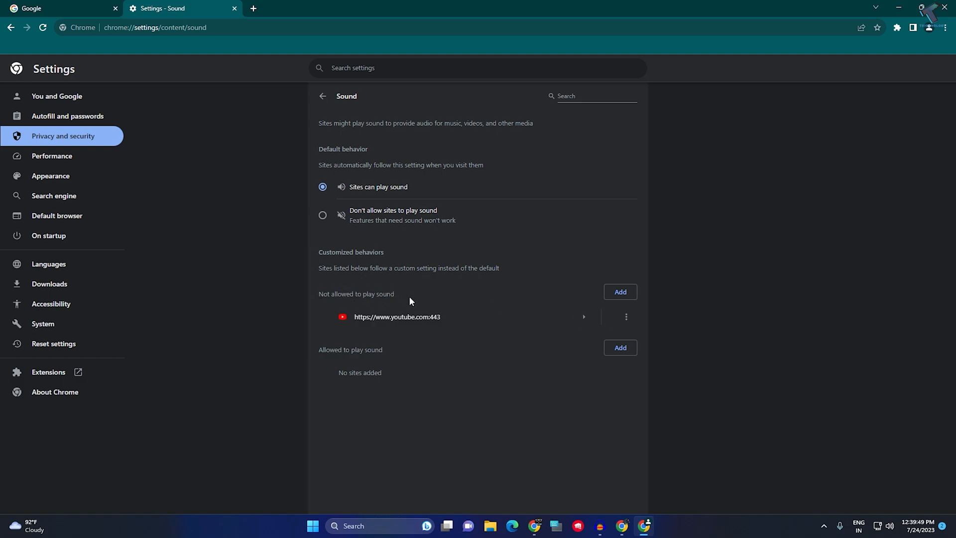
pyautogui.click(626, 316)
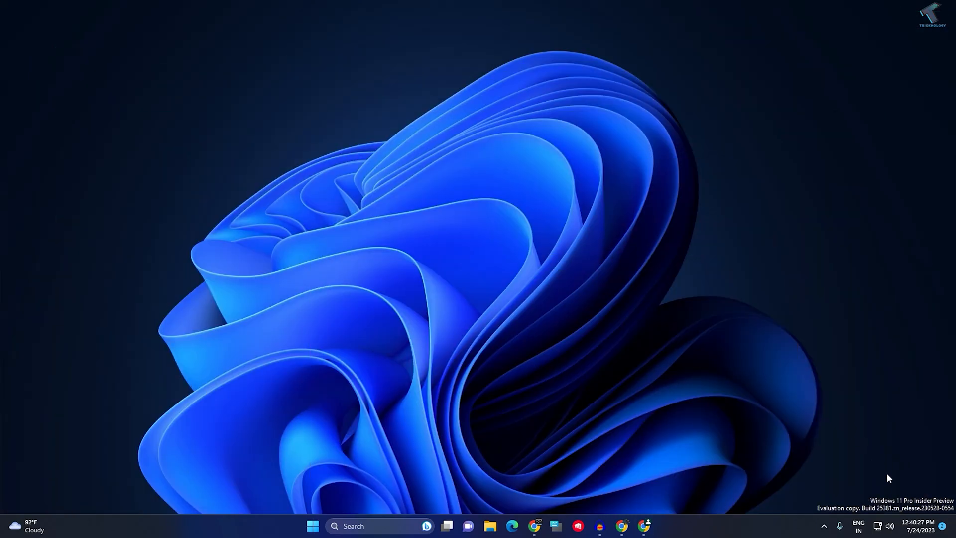
pyautogui.rightClick(890, 526)
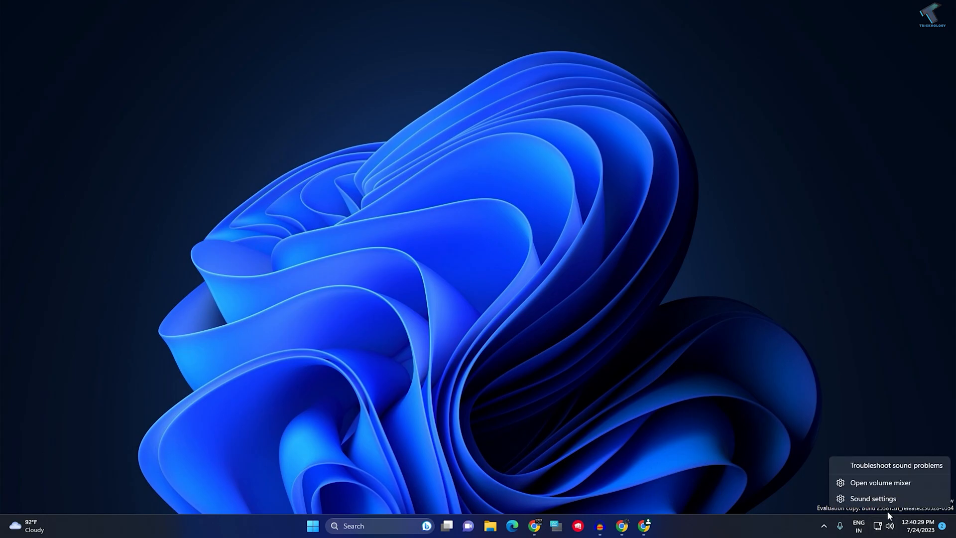
pyautogui.click(880, 483)
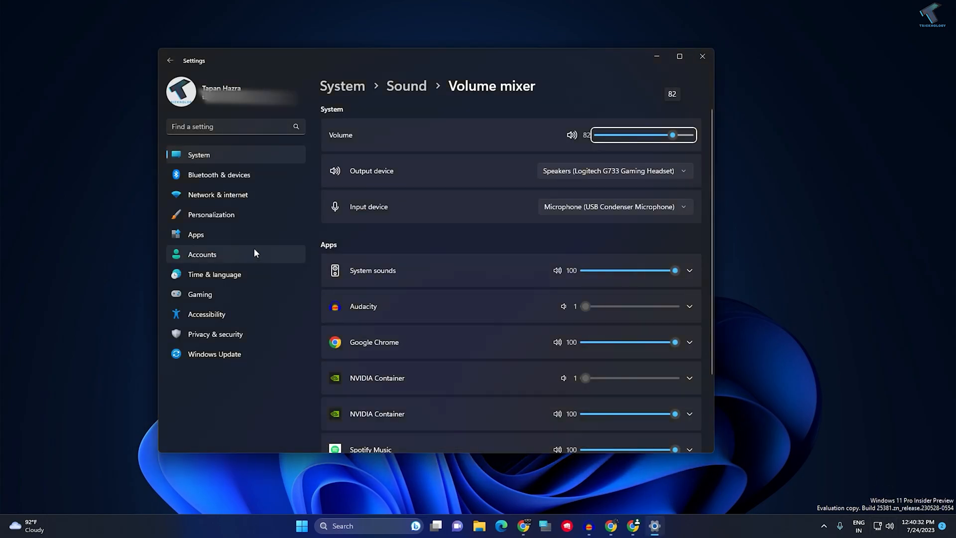
pyautogui.scroll(-3)
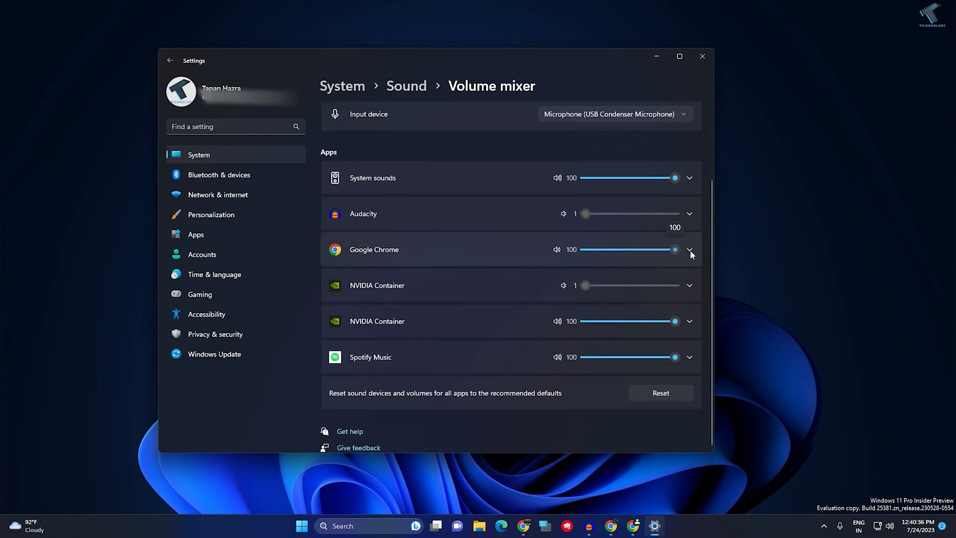
pyautogui.moveTo(701, 57)
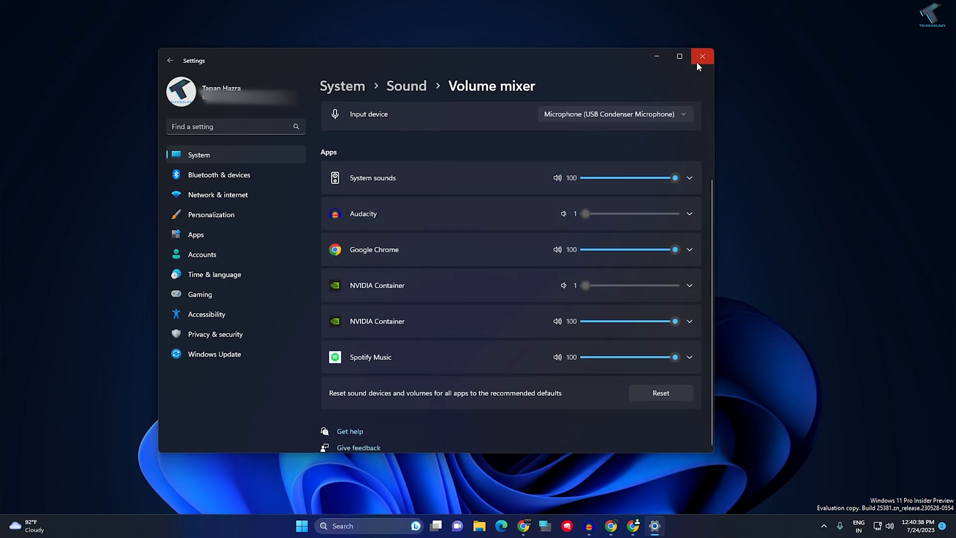
pyautogui.click(702, 56)
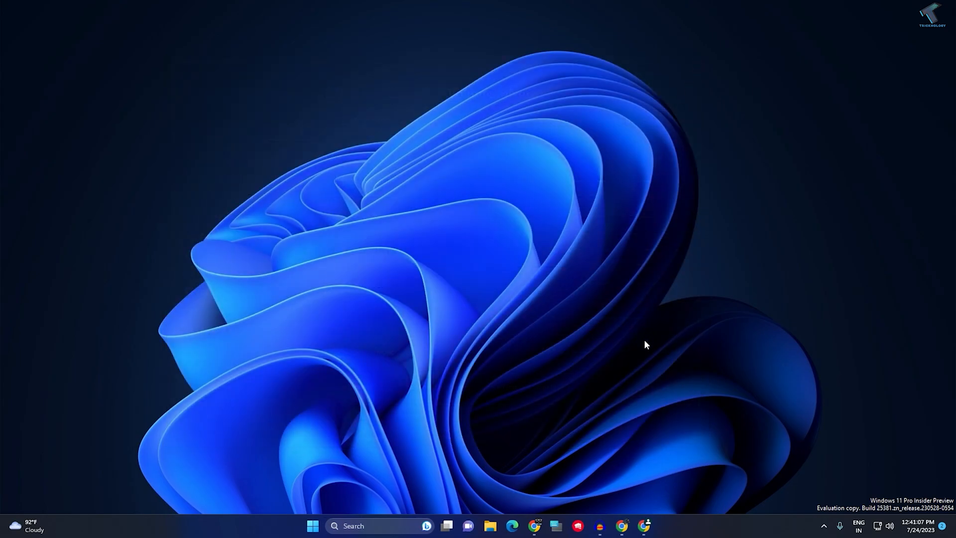
pyautogui.moveTo(645, 526)
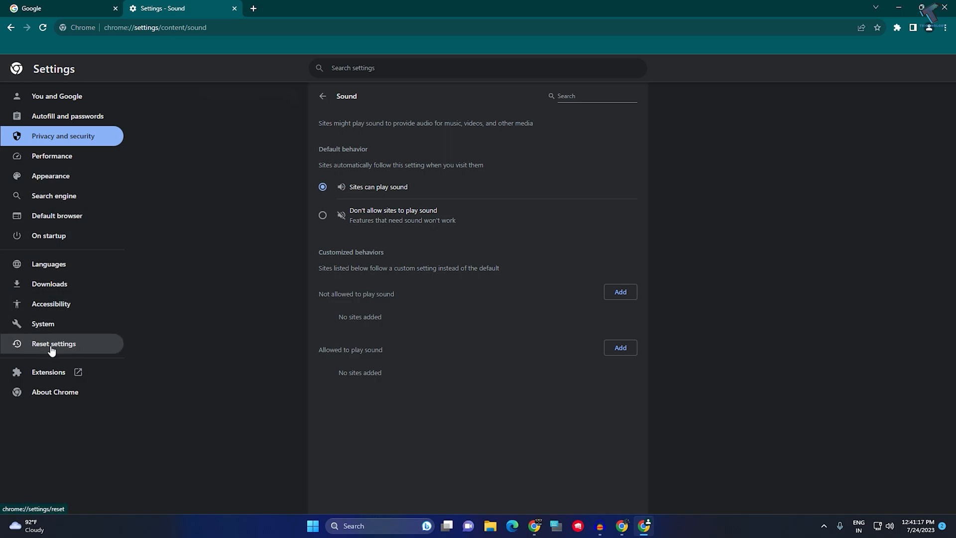
# Restore Chrome settings to their original defaults from the Reset settings section
pyautogui.click(53, 343)
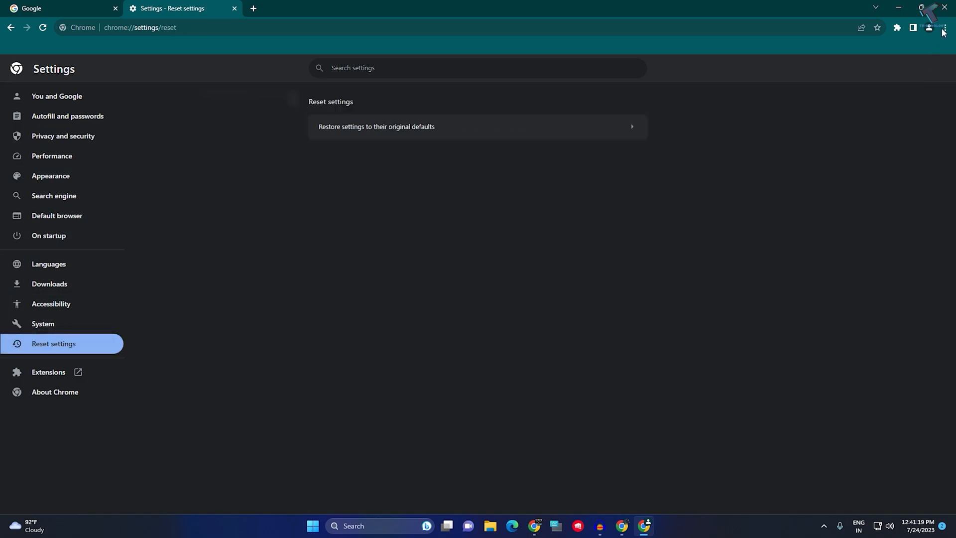
pyautogui.moveTo(367, 126)
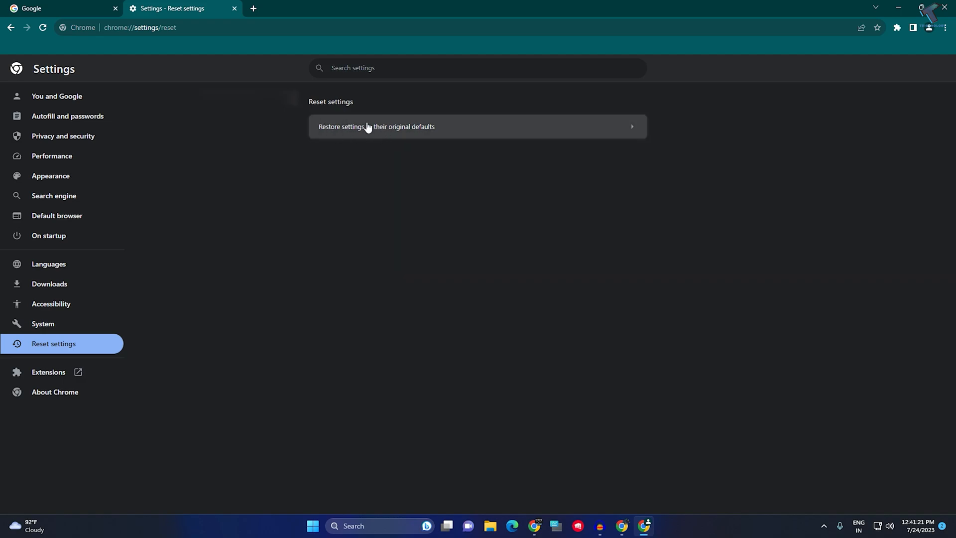
pyautogui.moveTo(448, 133)
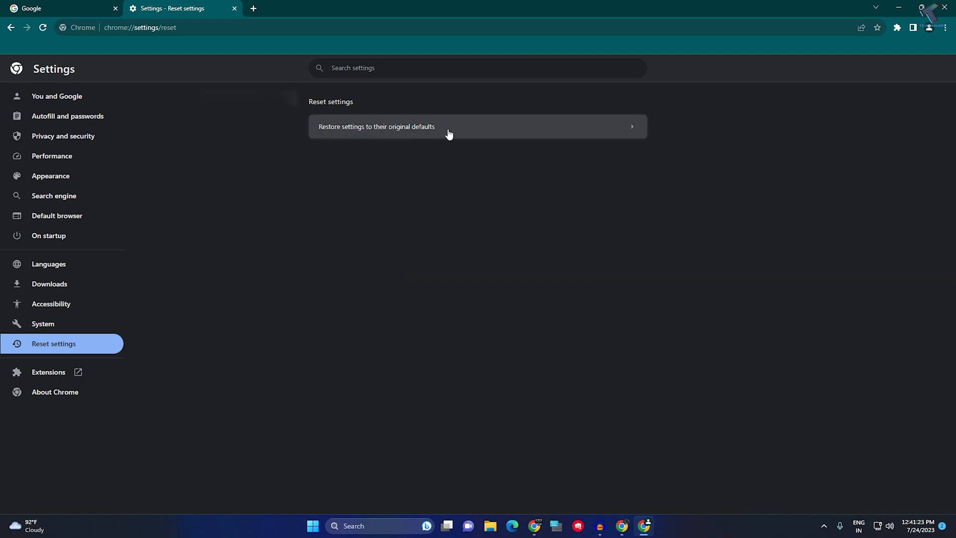
pyautogui.click(448, 126)
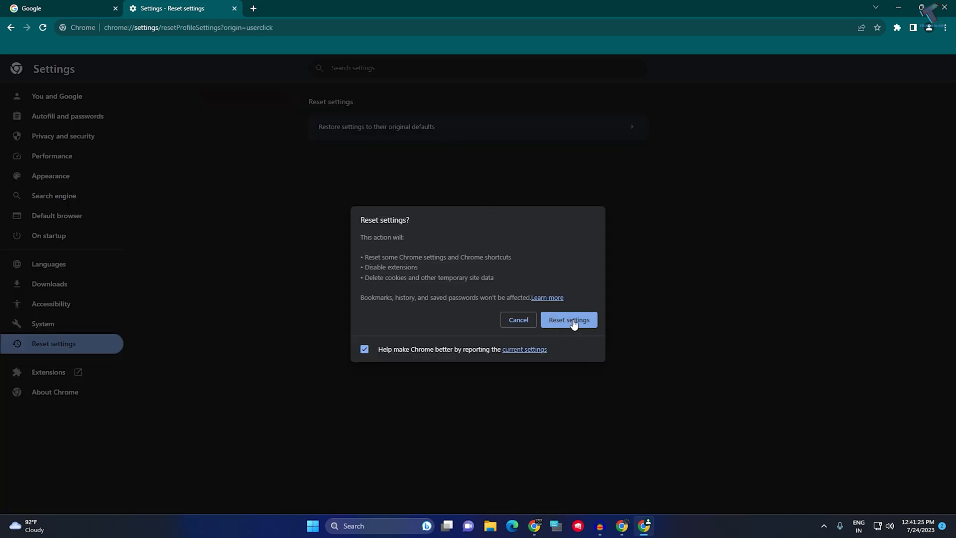
pyautogui.click(568, 320)
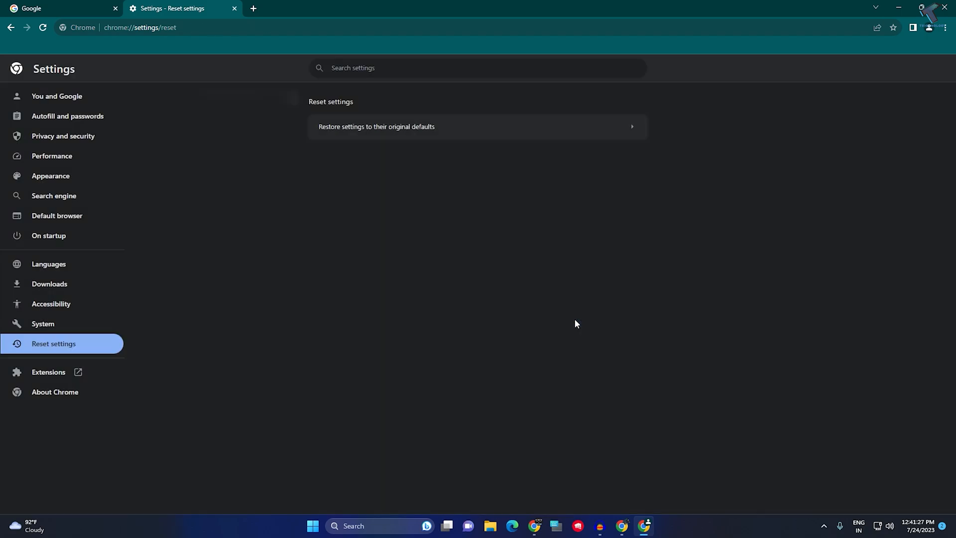